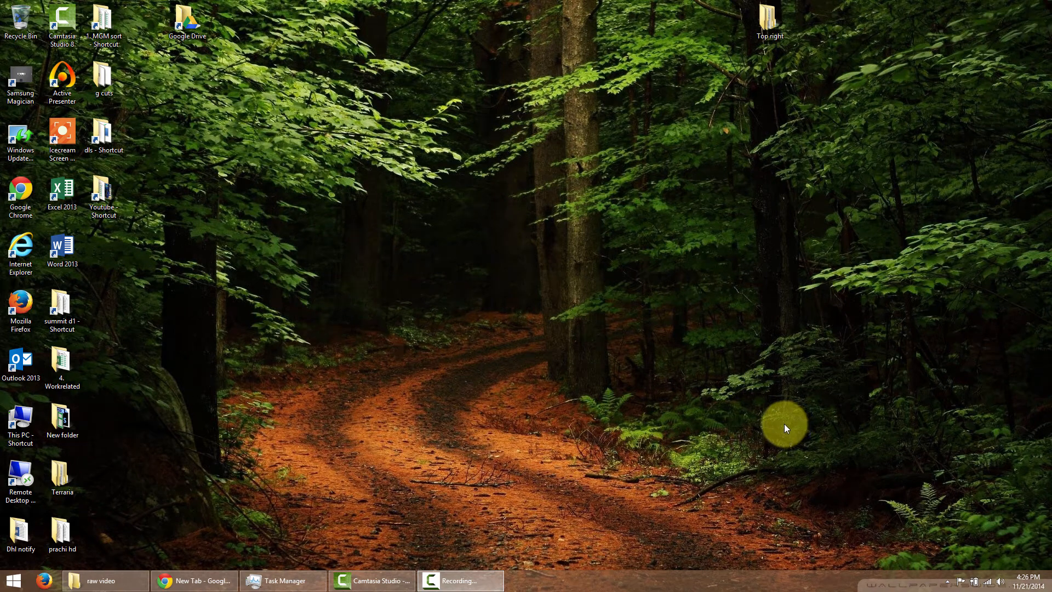
mouse_move(424, 375)
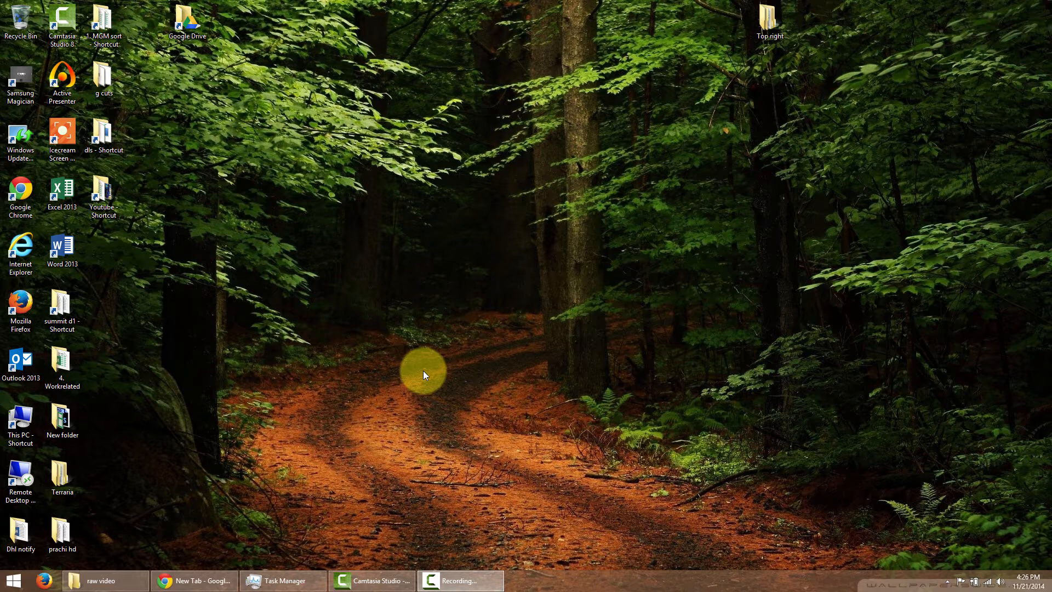
mouse_move(255, 464)
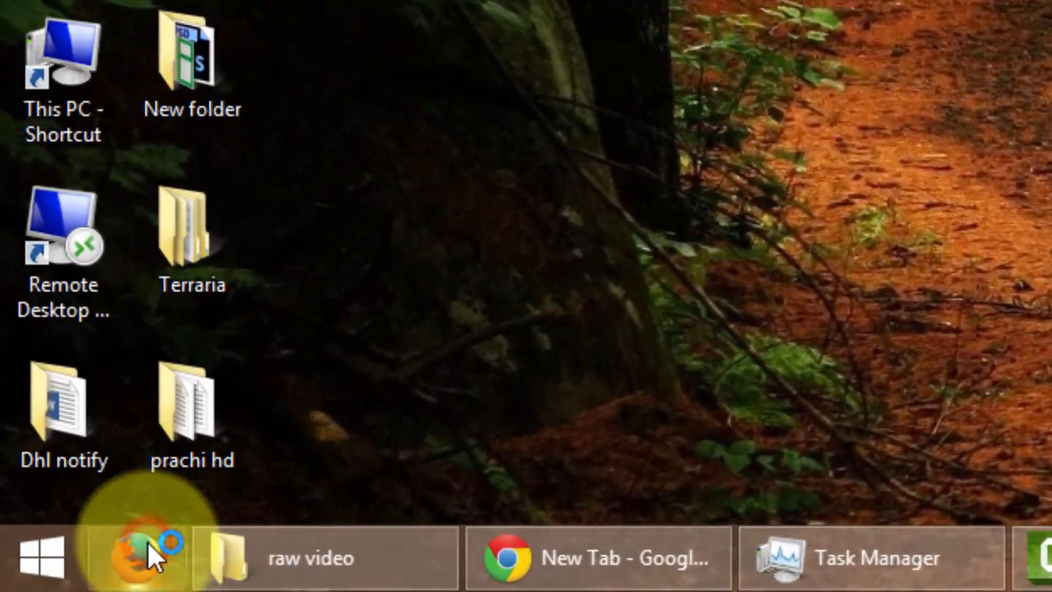
- Launch Firefox from the taskbar so it opens to the Google home page
left_click(135, 557)
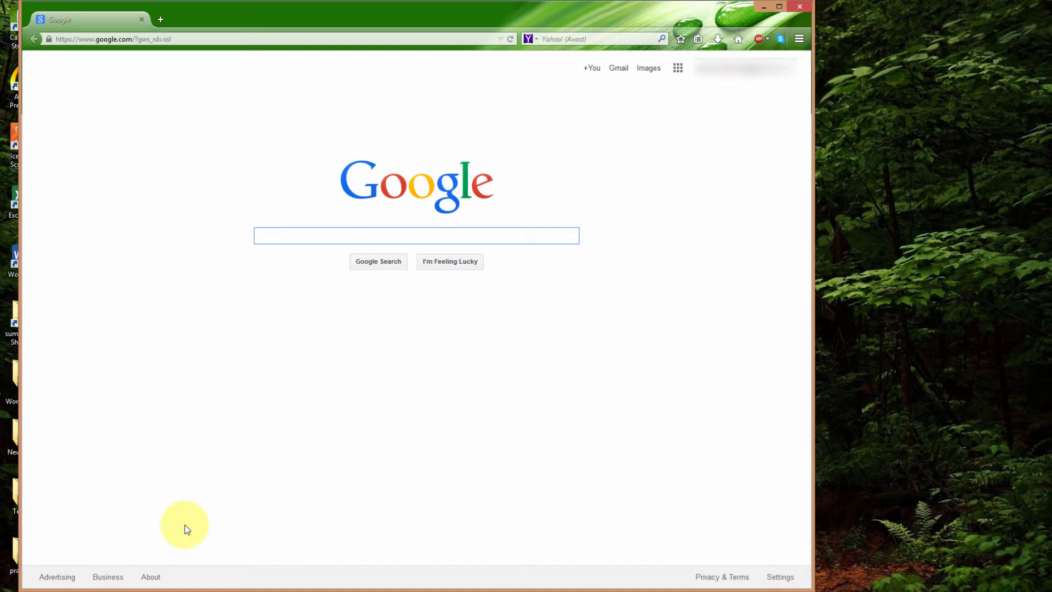
left_click(416, 236)
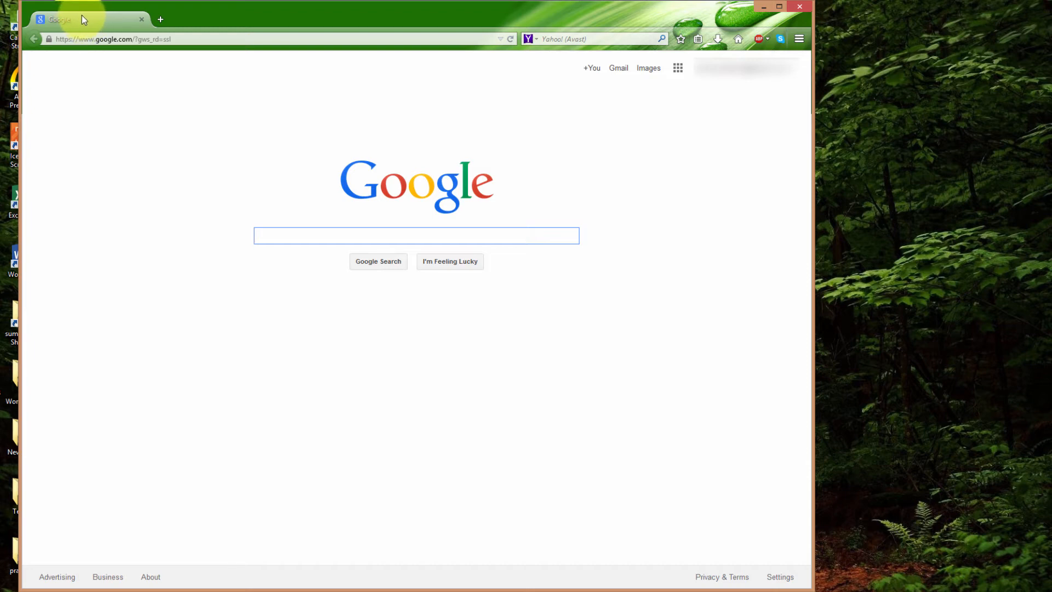
mouse_move(218, 25)
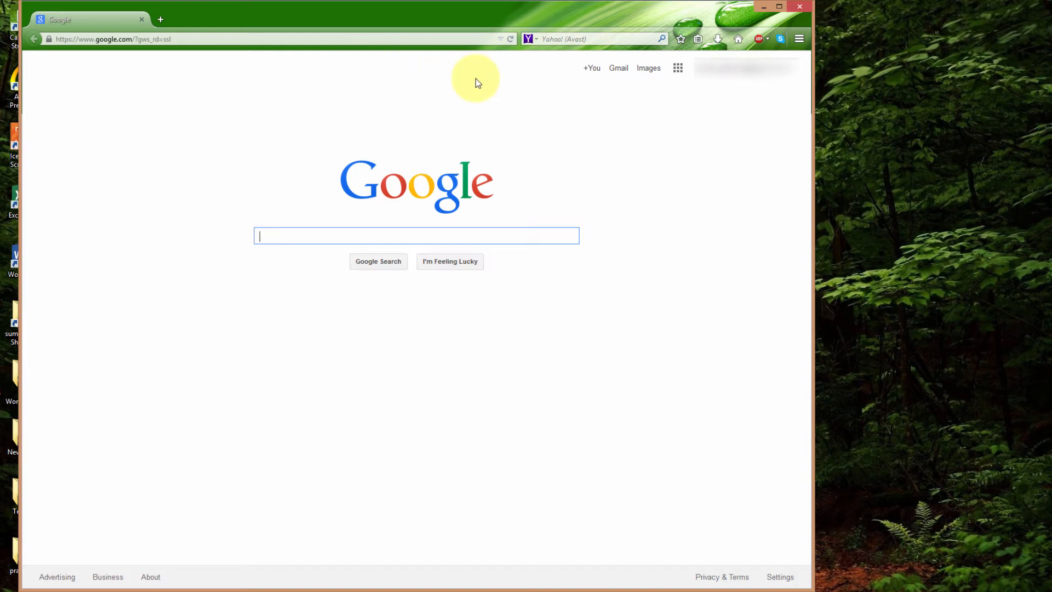
mouse_move(799, 38)
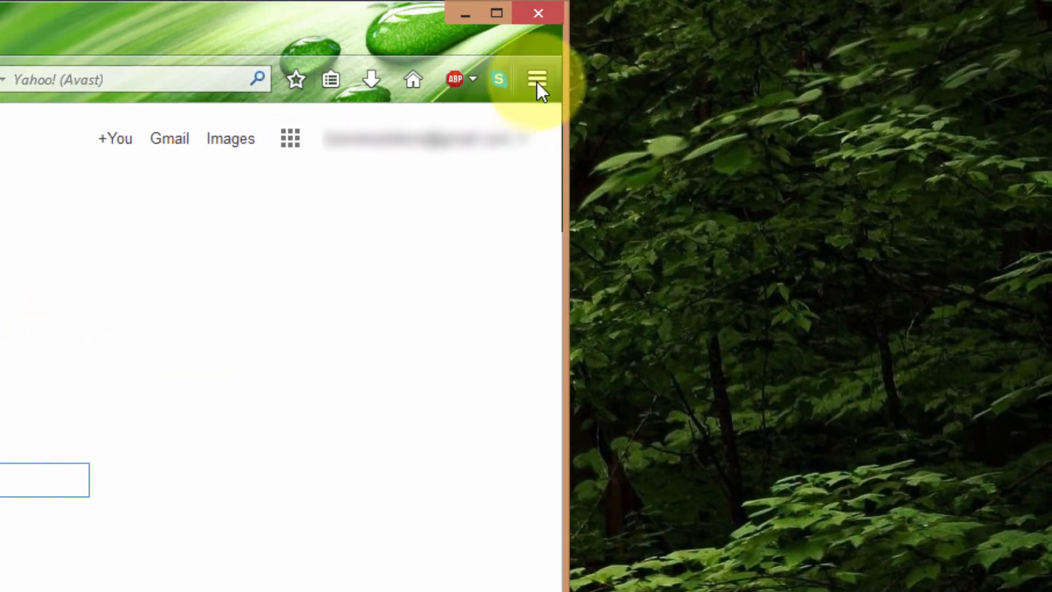
- Restore the previous session's tabs via Menu > History > Restore Previous Session
left_click(536, 78)
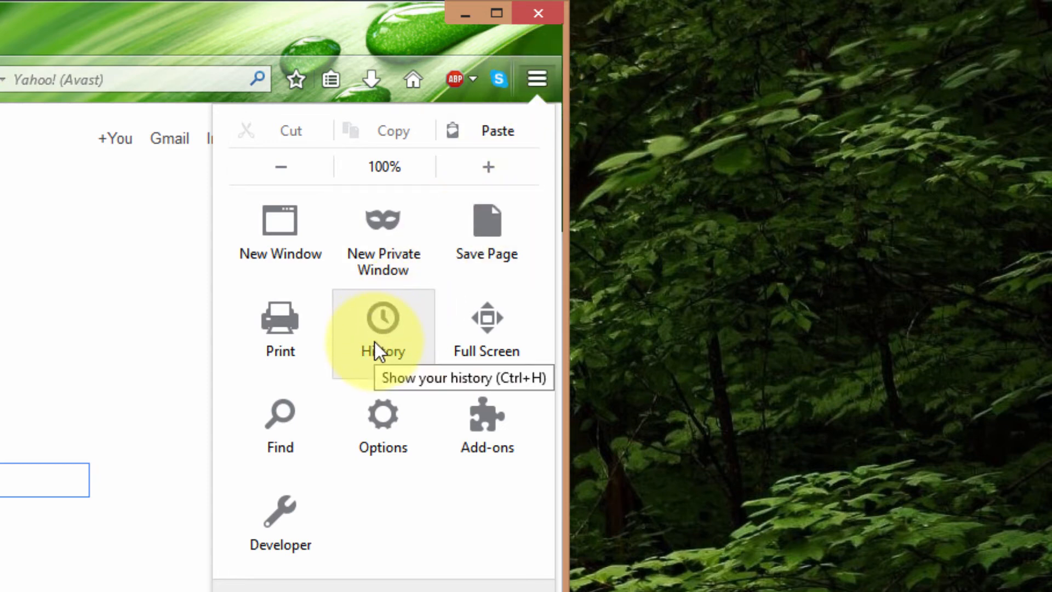
left_click(383, 319)
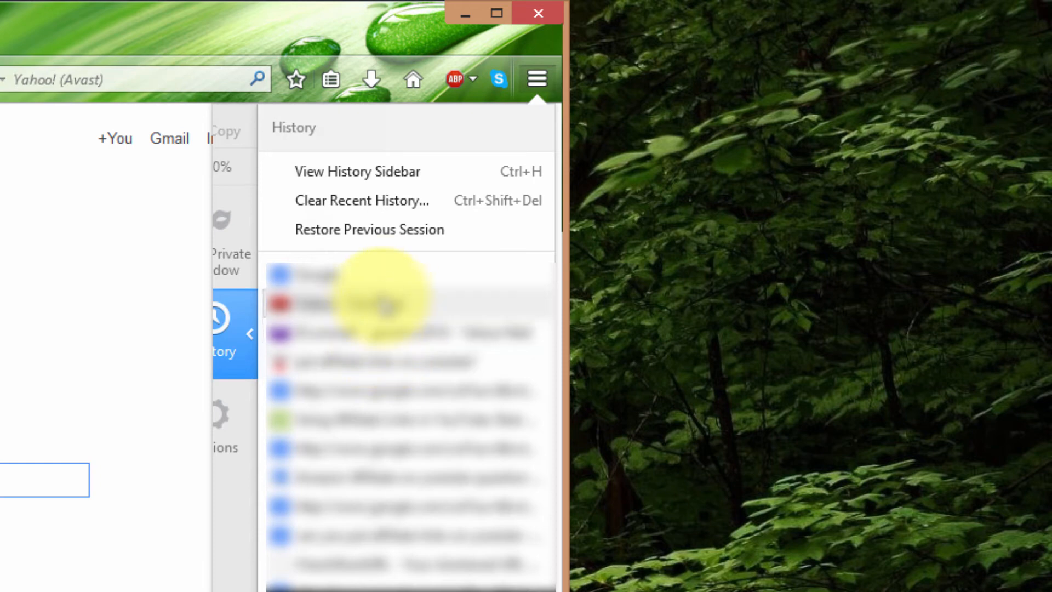
mouse_move(393, 242)
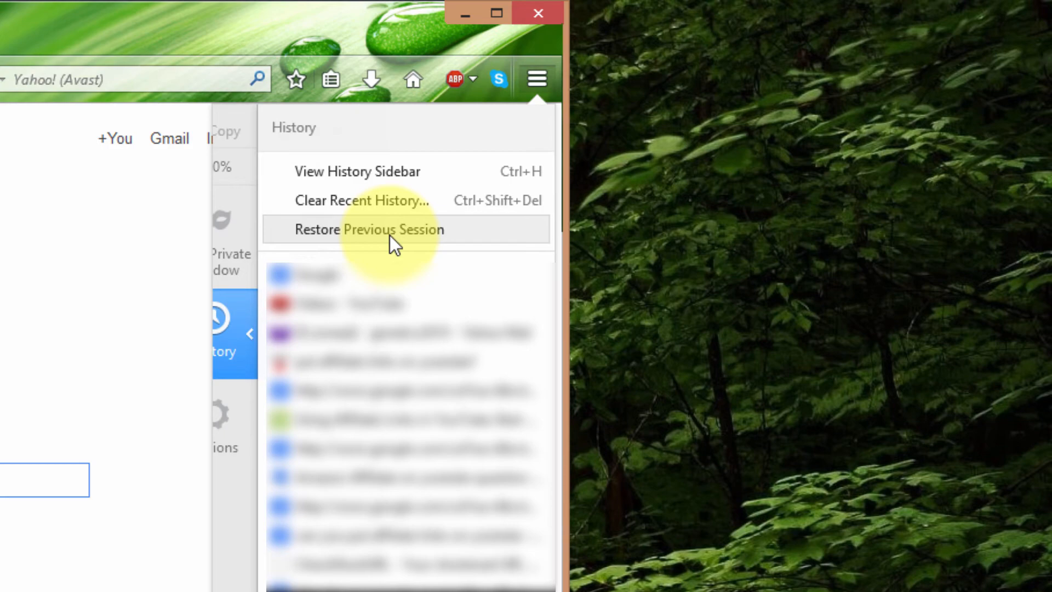
left_click(394, 229)
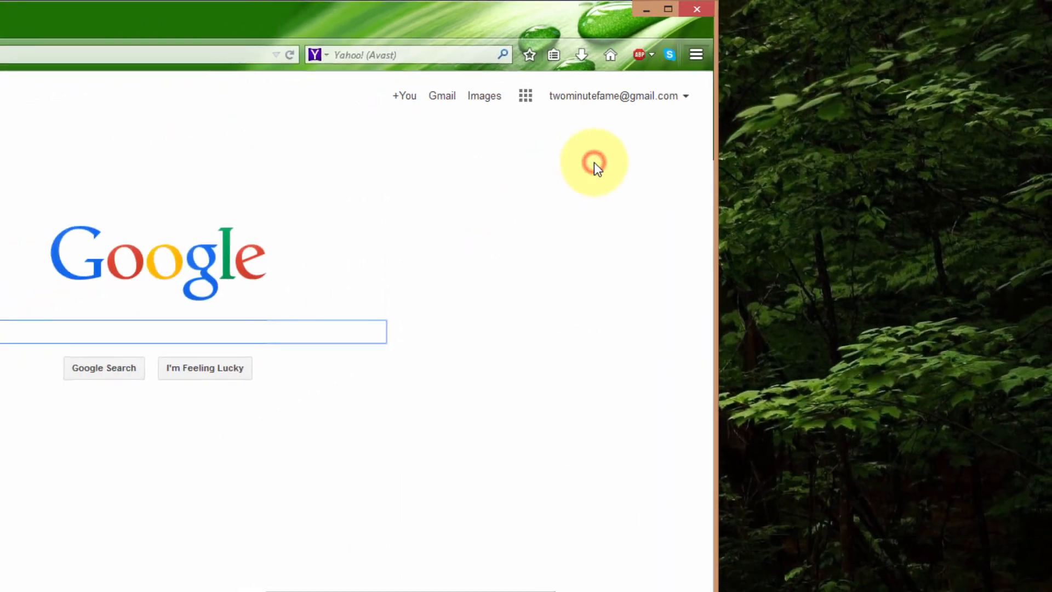